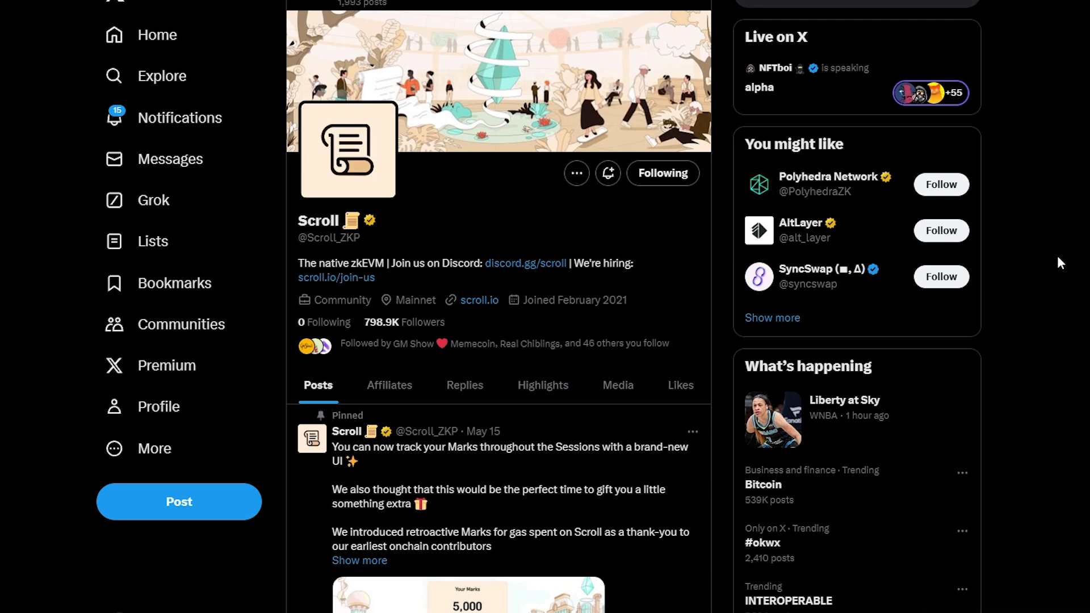
{"action": "mouse_move", "coordinate": [337, 212]}
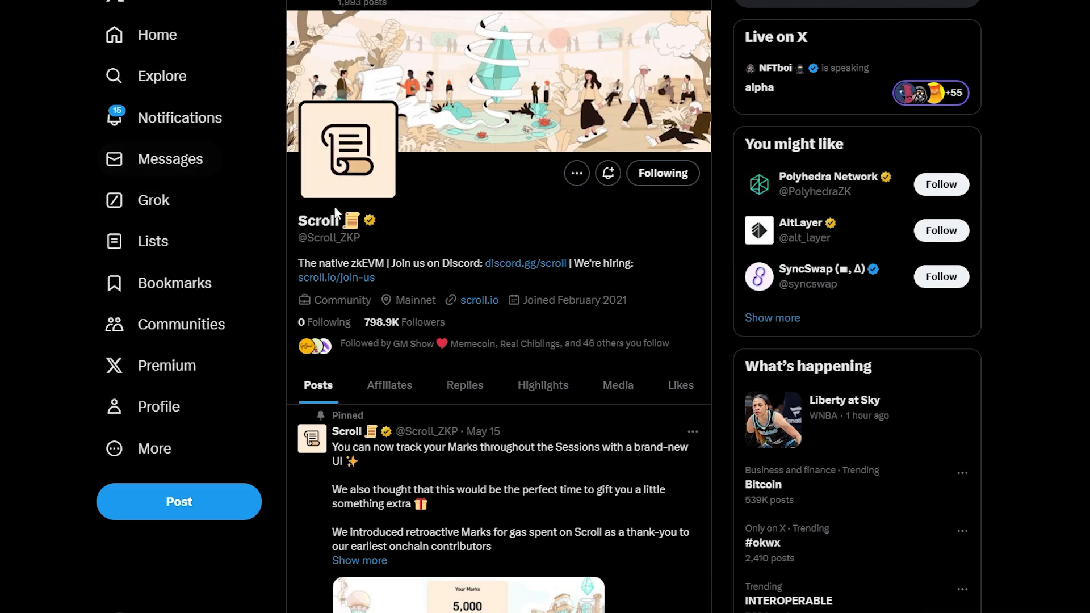
{"action": "mouse_move", "coordinate": [534, 218]}
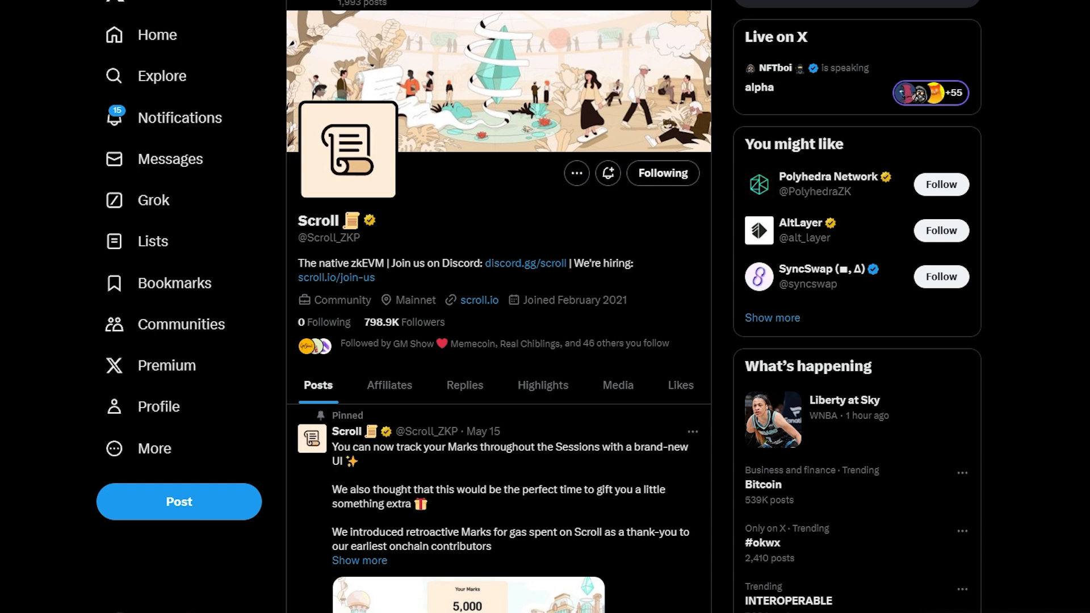
- Reach the Scroll mainnet getting-started page via scroll.io's Develop menu
{"action": "left_click", "coordinate": [479, 300]}
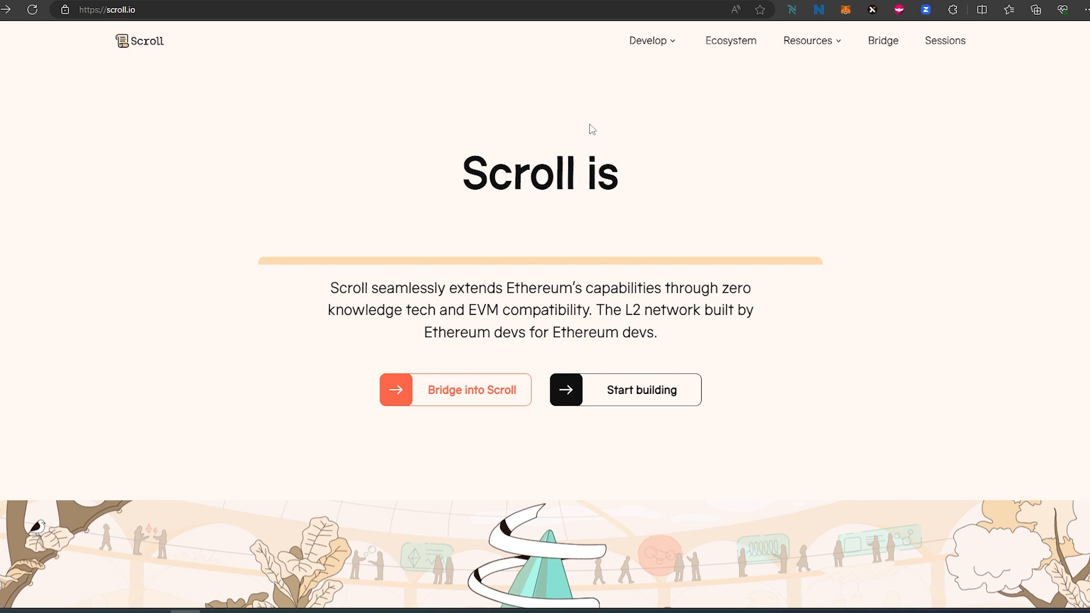
{"action": "left_click", "coordinate": [649, 40]}
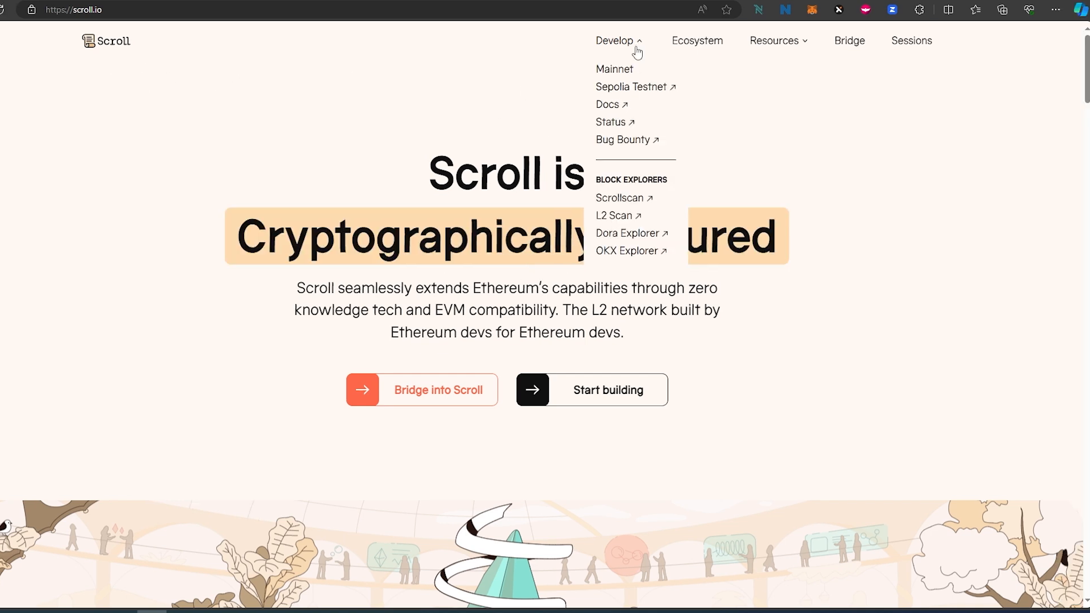
{"action": "left_click", "coordinate": [614, 69]}
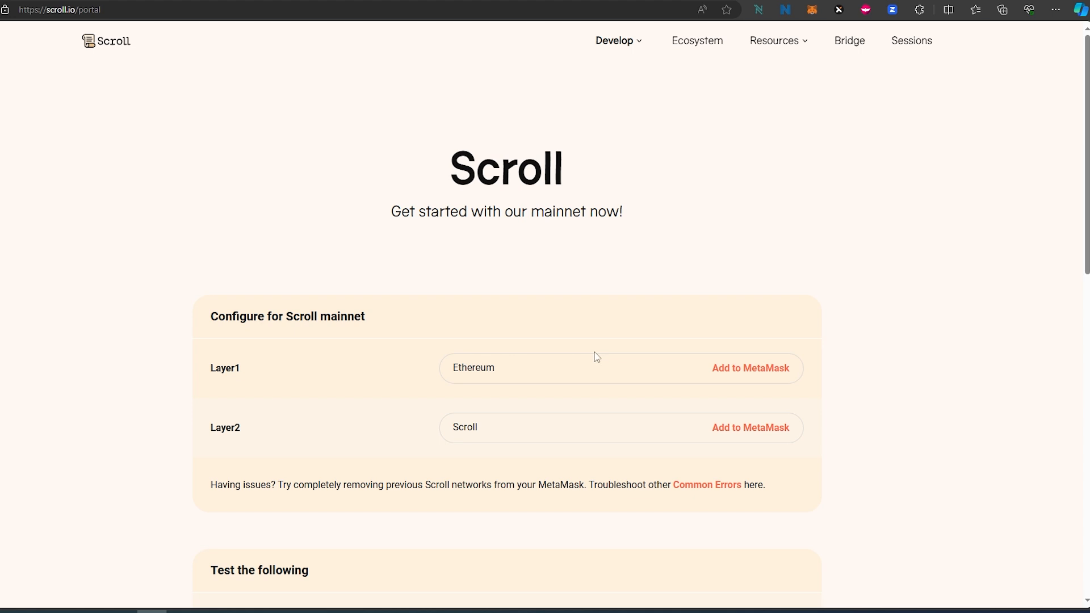
{"action": "mouse_move", "coordinate": [739, 225]}
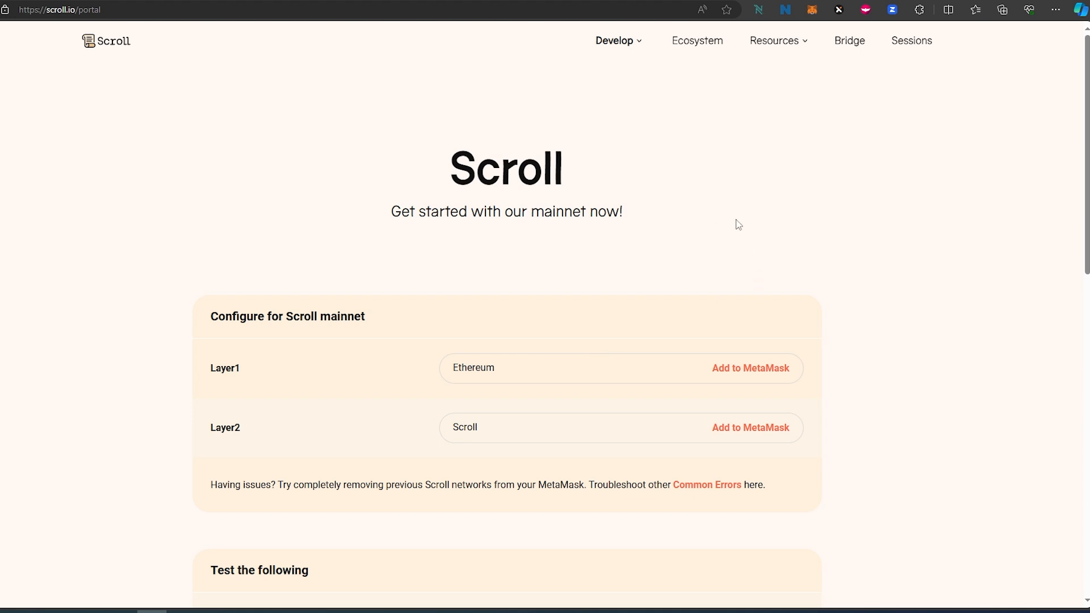
{"action": "mouse_move", "coordinate": [750, 368]}
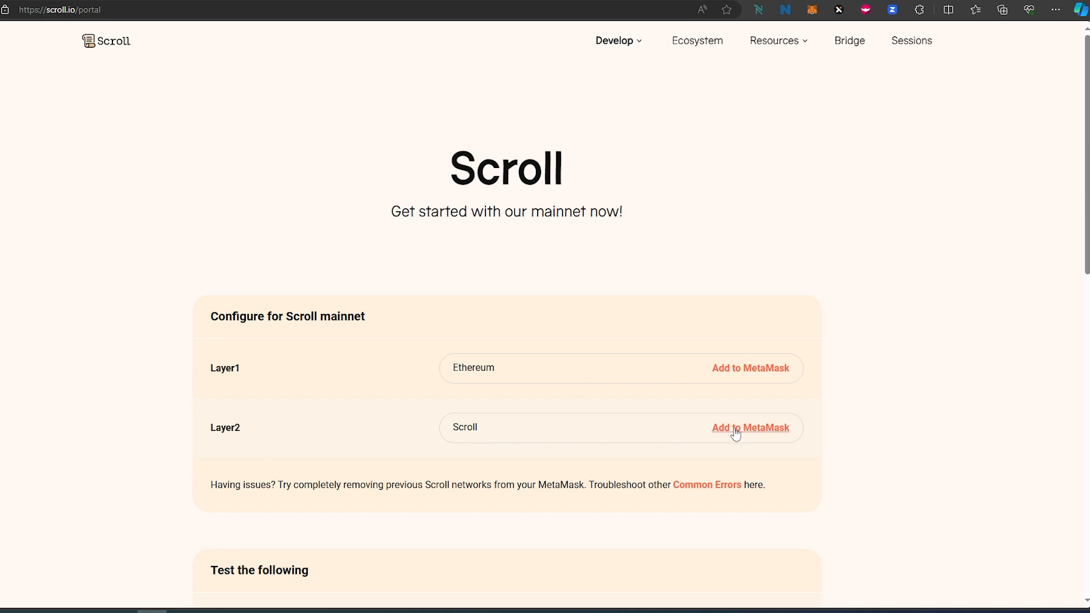
- Request adding Scroll to MetaMask and review its details (chain ID 534352, ETH, scrollscan)
{"action": "left_click", "coordinate": [750, 428]}
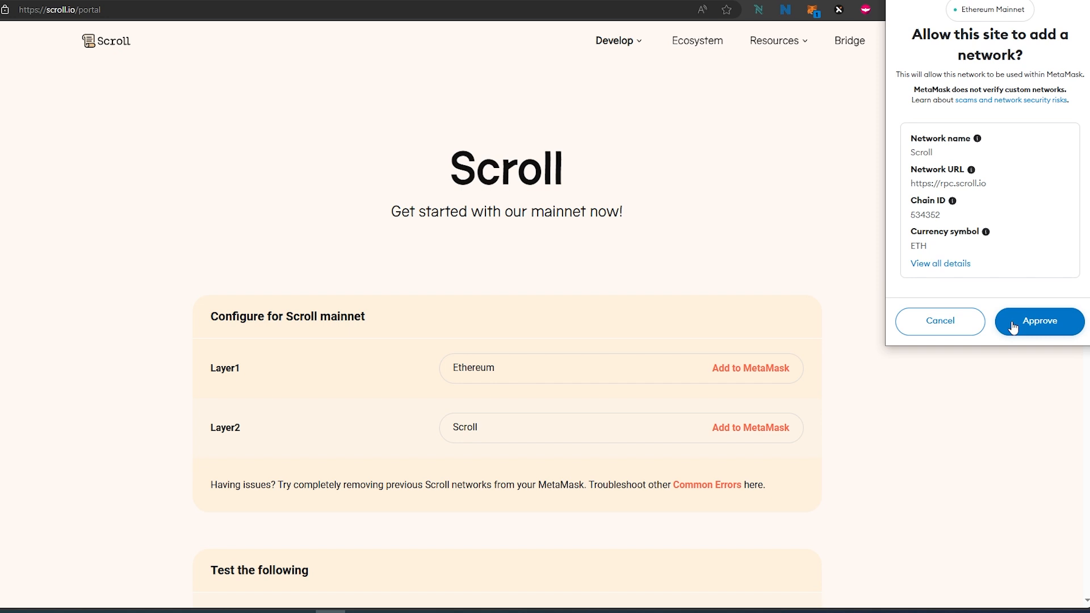
{"action": "mouse_move", "coordinate": [945, 271]}
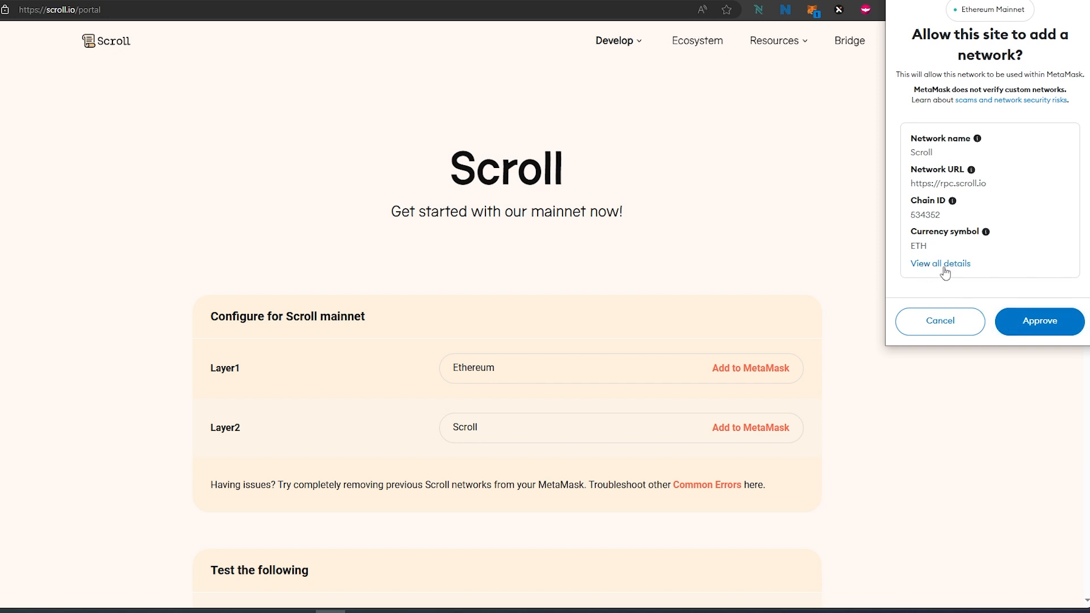
{"action": "left_click", "coordinate": [940, 264]}
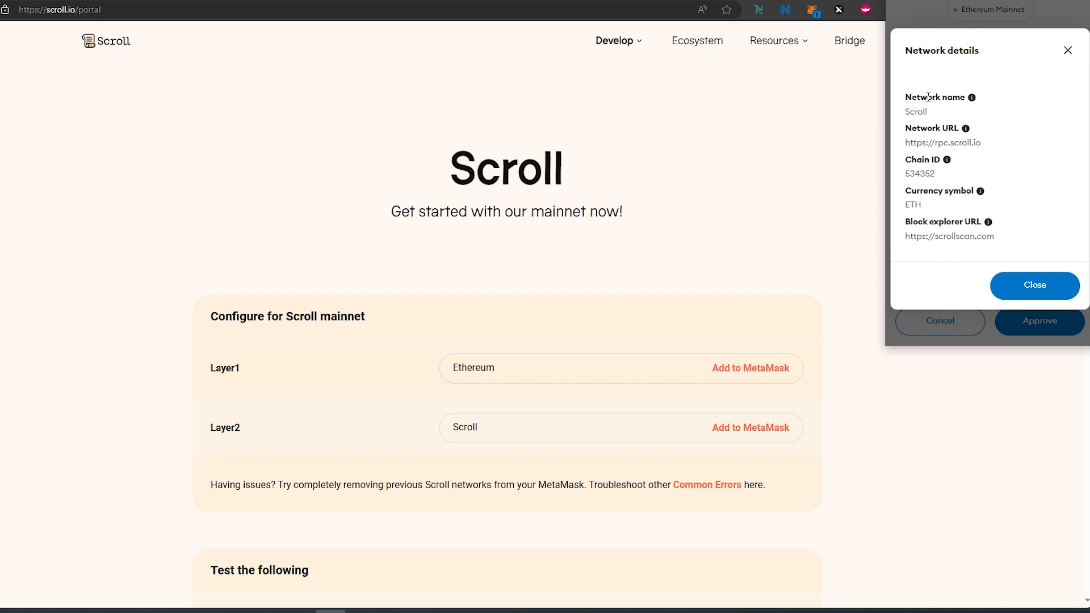
{"action": "mouse_move", "coordinate": [930, 149]}
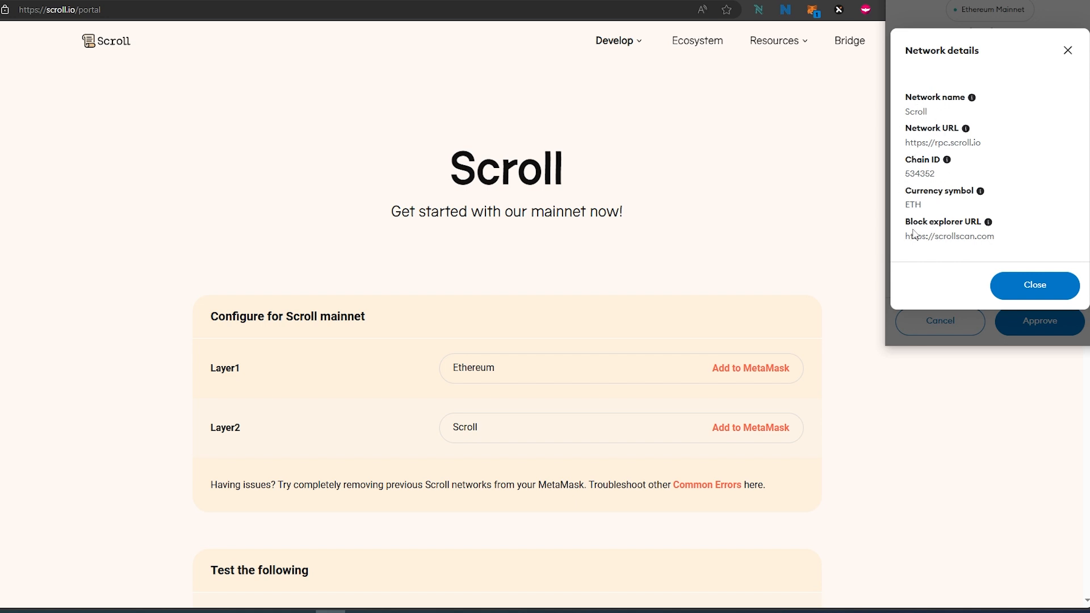
{"action": "mouse_move", "coordinate": [988, 217]}
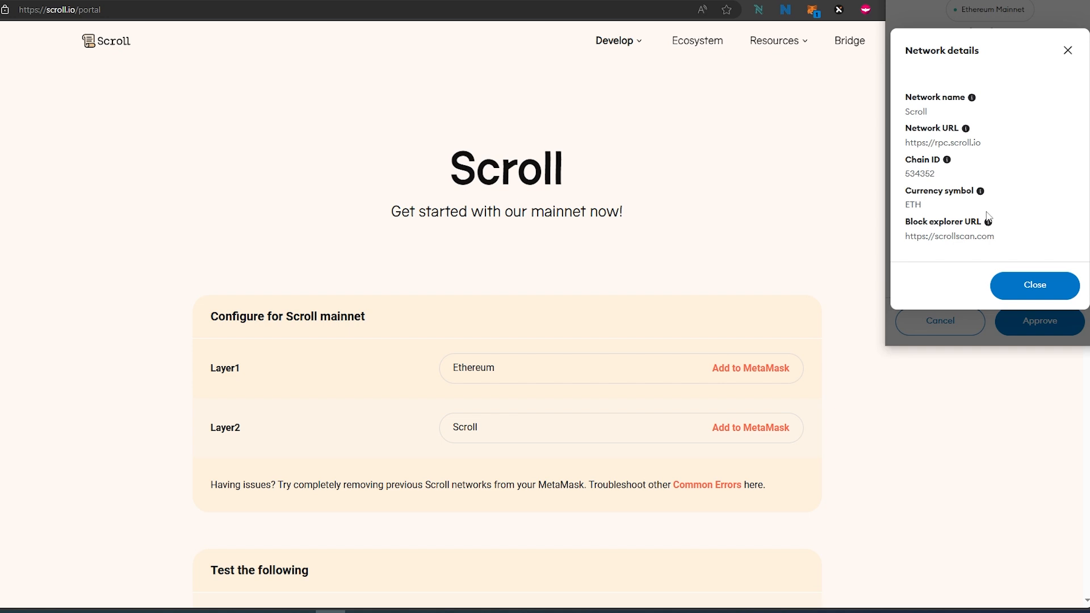
{"action": "mouse_move", "coordinate": [1016, 271]}
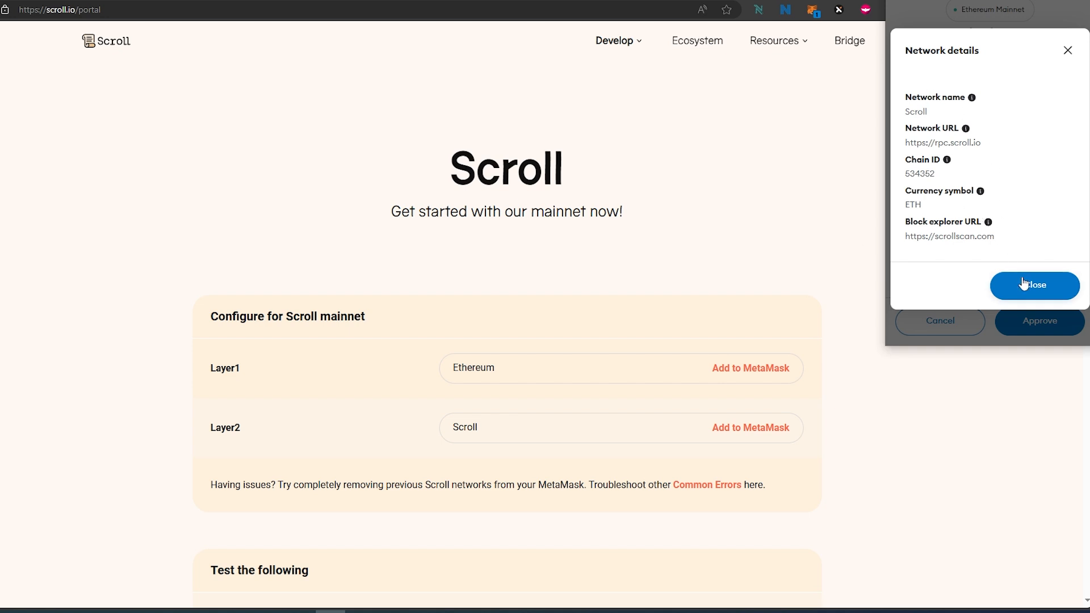
{"action": "left_click", "coordinate": [1034, 285]}
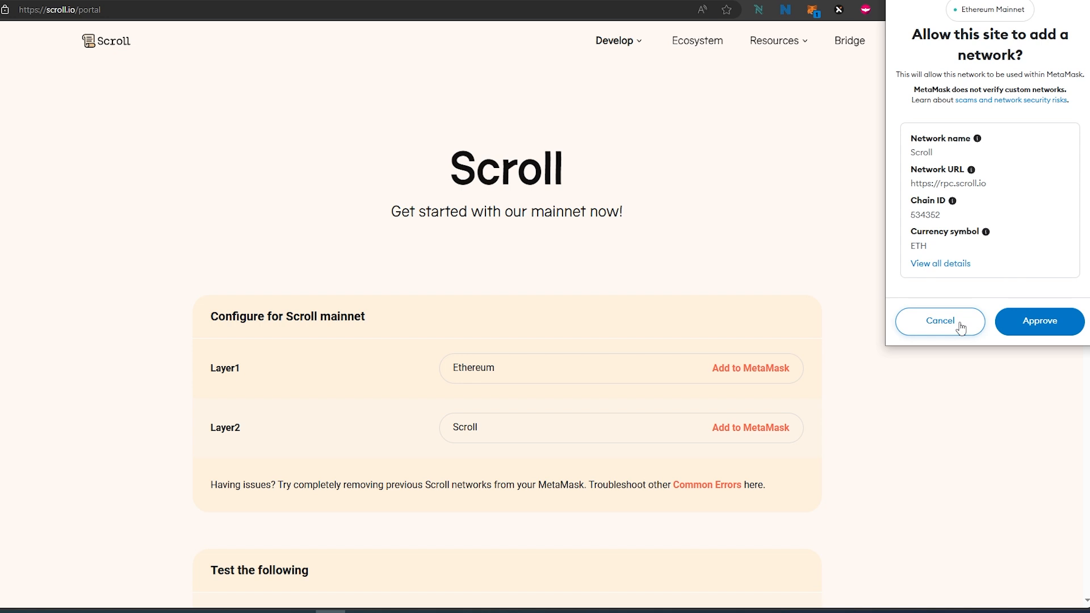
{"action": "mouse_move", "coordinate": [1040, 322]}
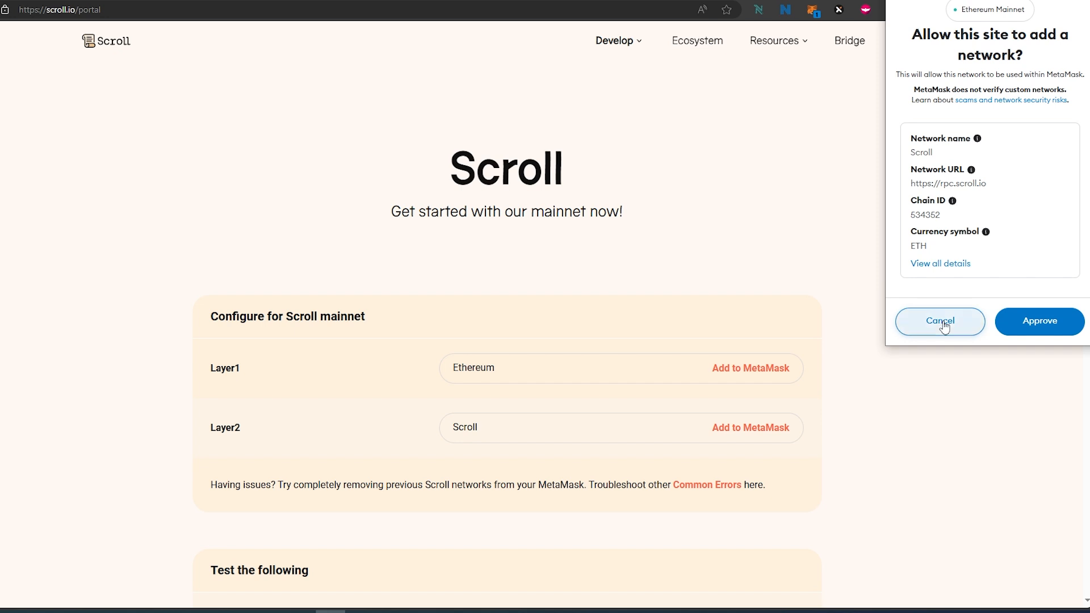
- Cancel the site's add-network request and start adding a network from the wallet's network list
{"action": "left_click", "coordinate": [939, 322]}
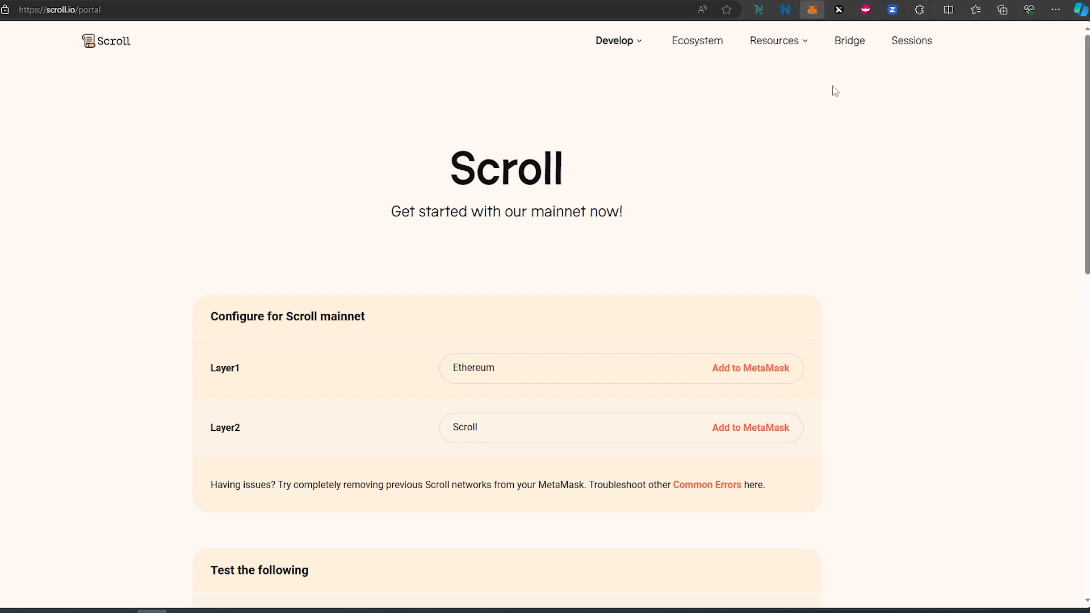
{"action": "left_click", "coordinate": [811, 9]}
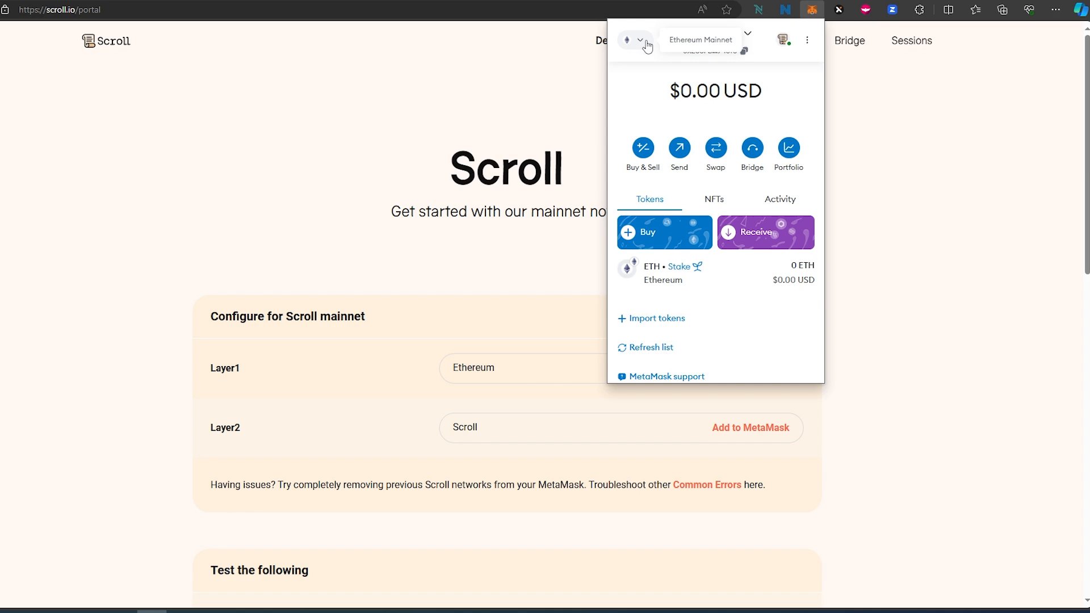
{"action": "left_click", "coordinate": [708, 40]}
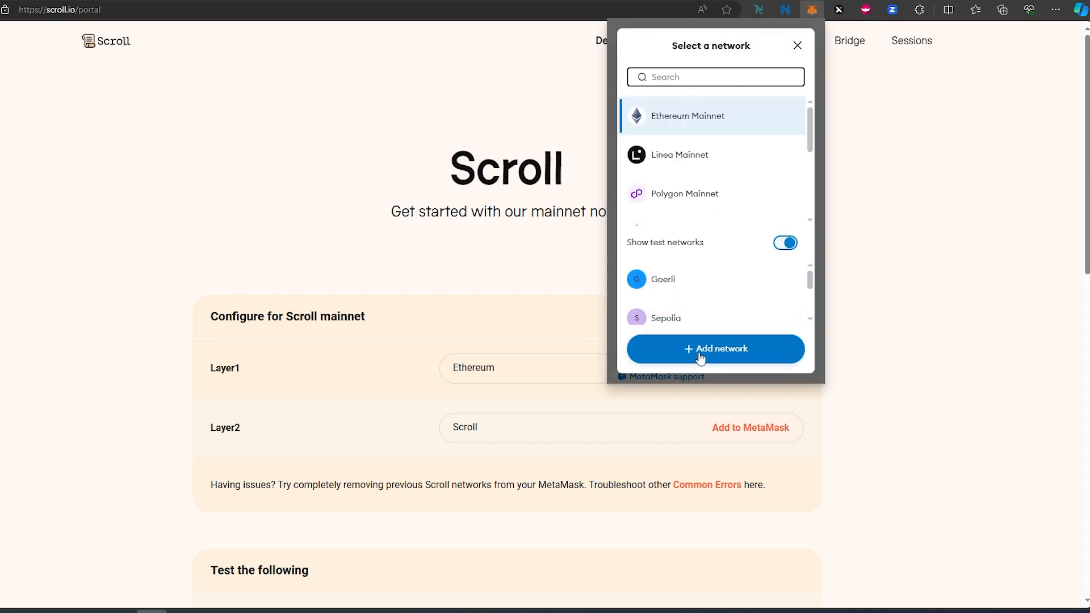
{"action": "left_click", "coordinate": [715, 349]}
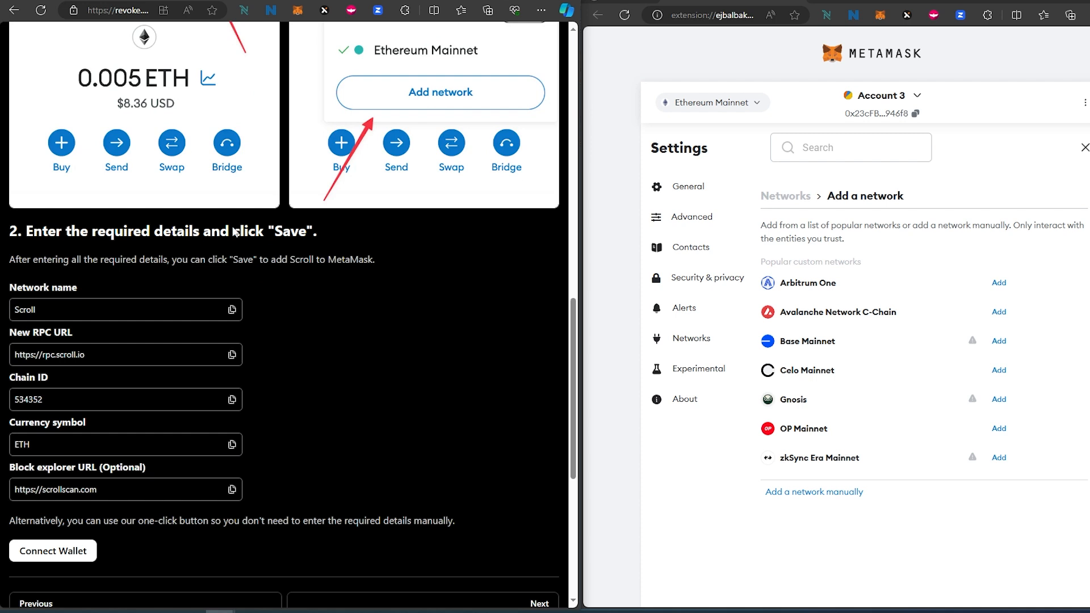
{"action": "mouse_move", "coordinate": [239, 322]}
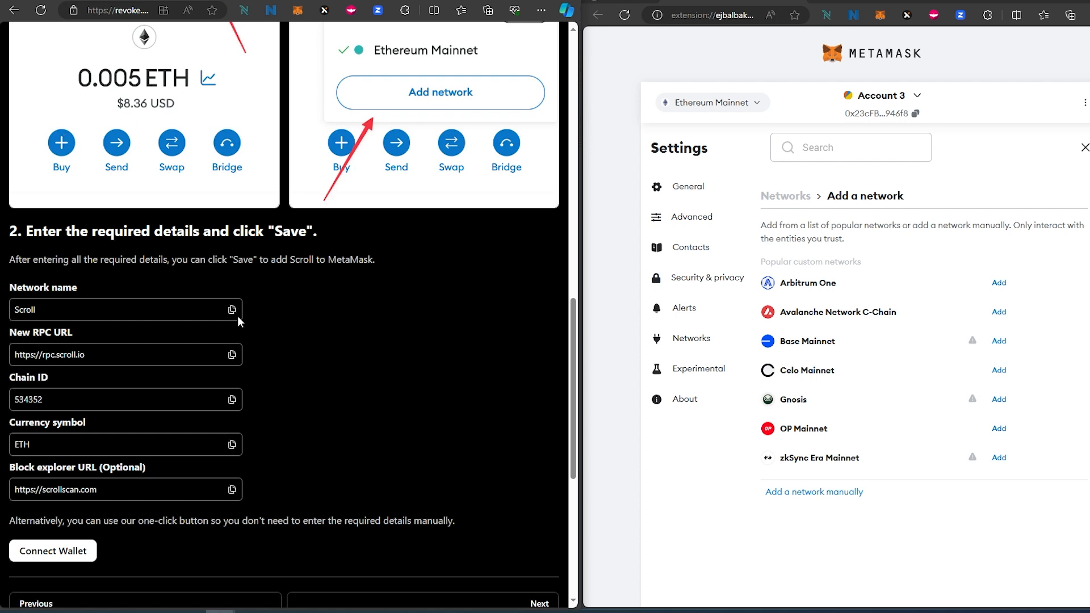
{"action": "mouse_move", "coordinate": [239, 355]}
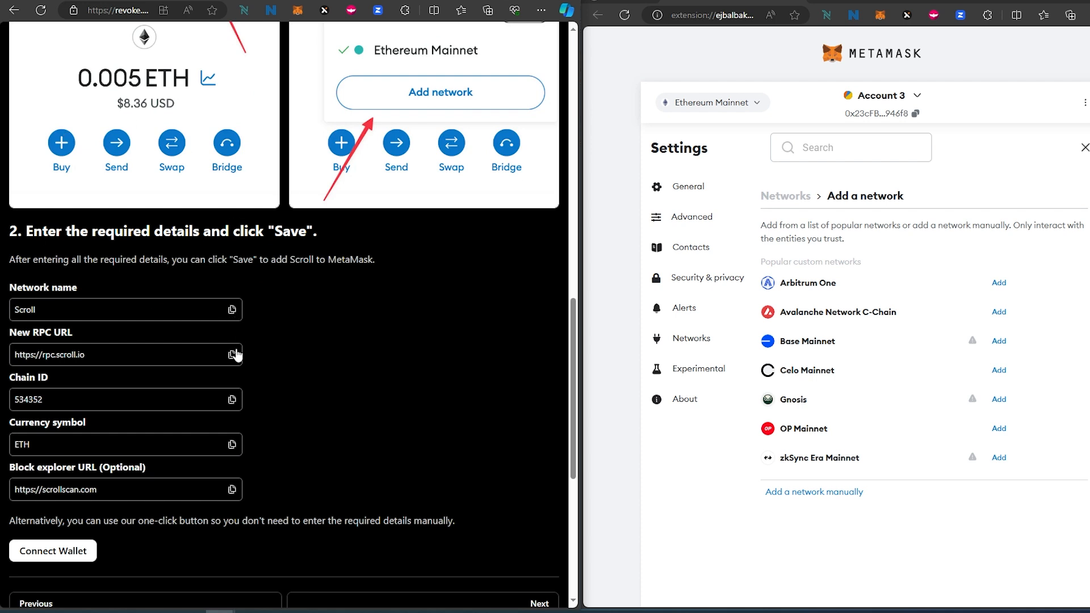
{"action": "mouse_move", "coordinate": [269, 314]}
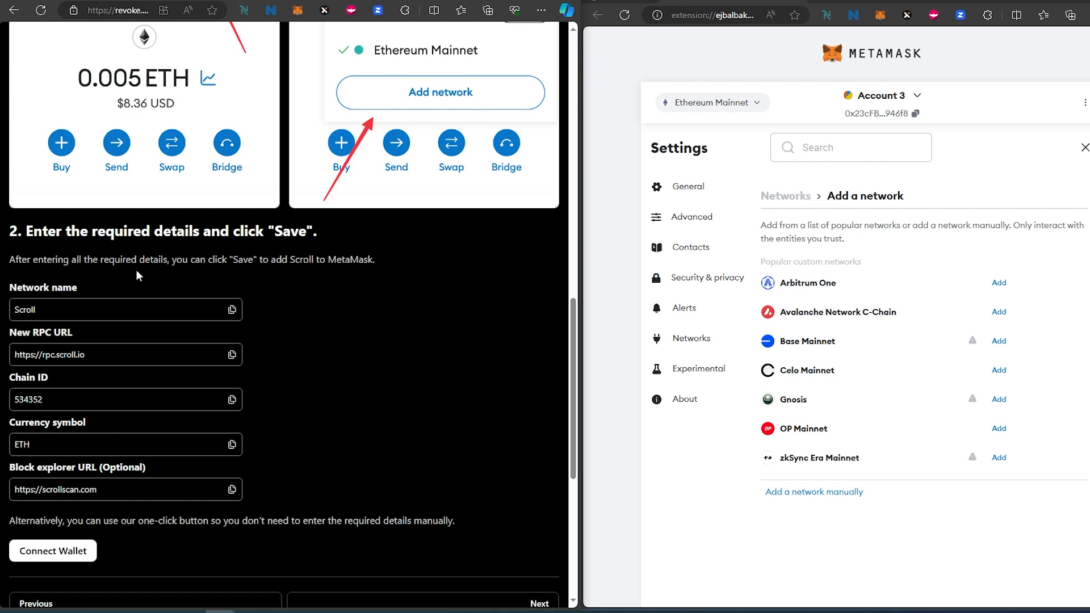
{"action": "mouse_move", "coordinate": [198, 446]}
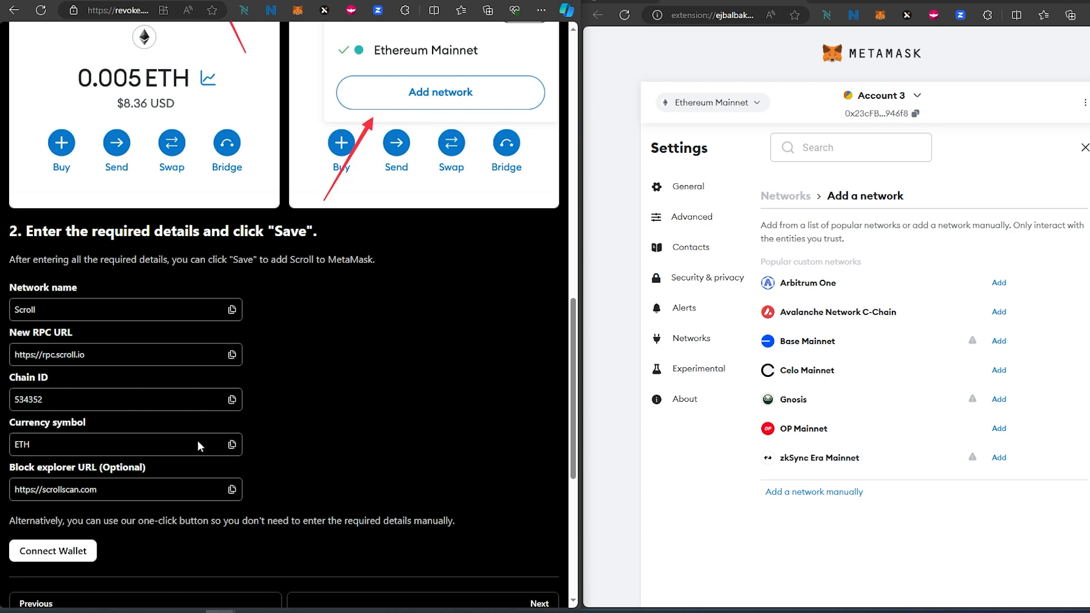
{"action": "mouse_move", "coordinate": [828, 515]}
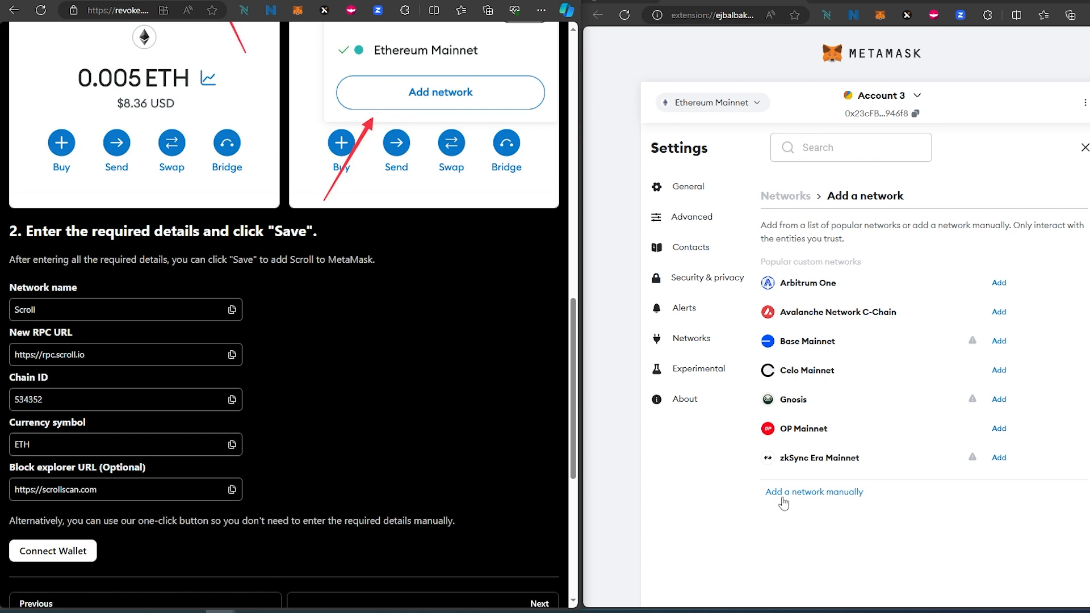
{"action": "left_click", "coordinate": [815, 492]}
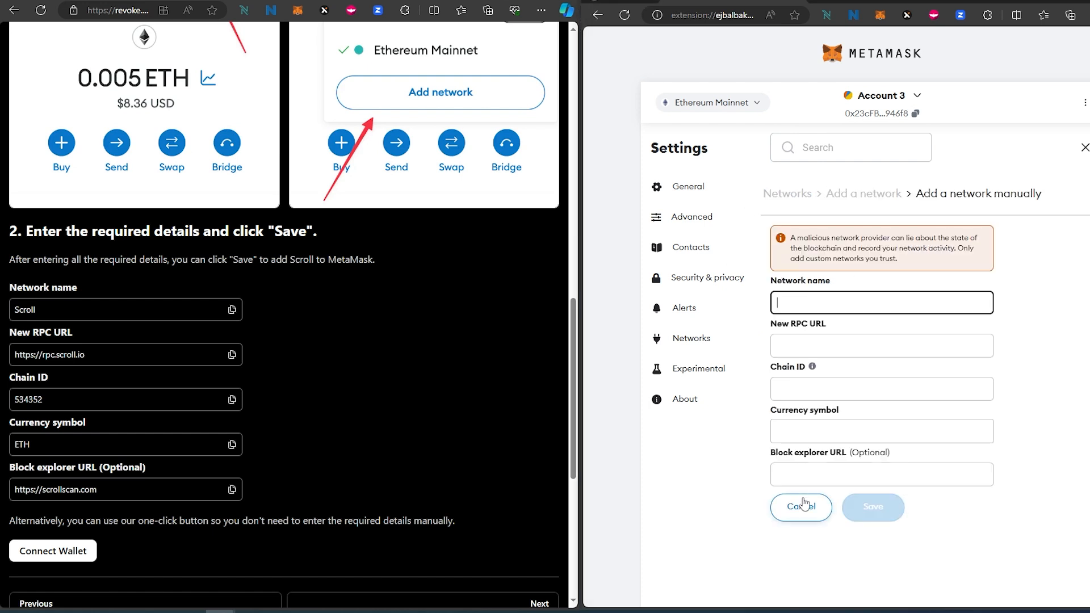
{"action": "mouse_move", "coordinate": [9, 380]}
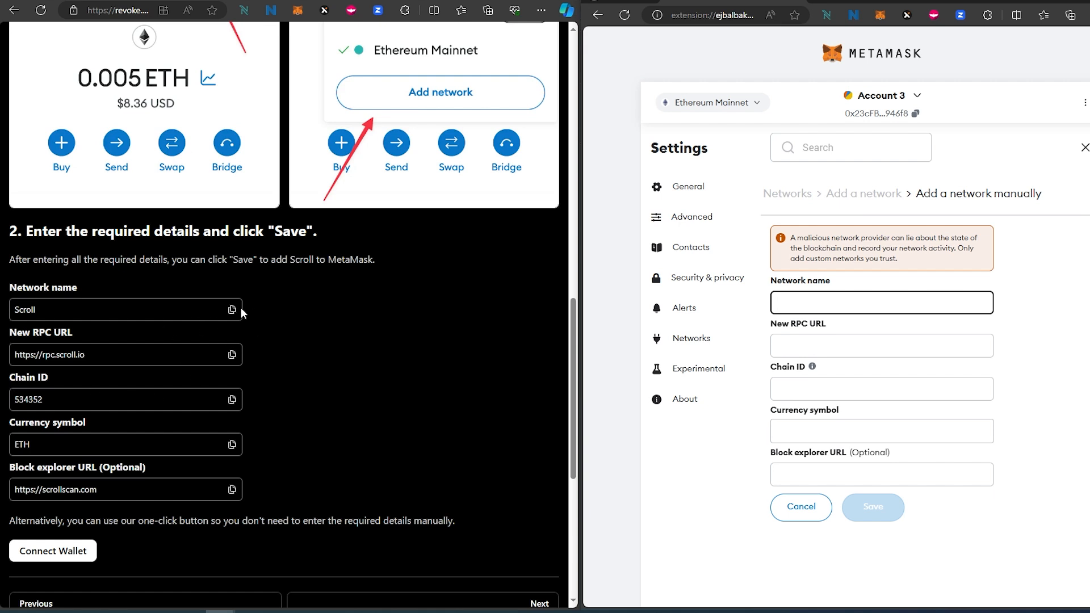
{"action": "mouse_move", "coordinate": [224, 319]}
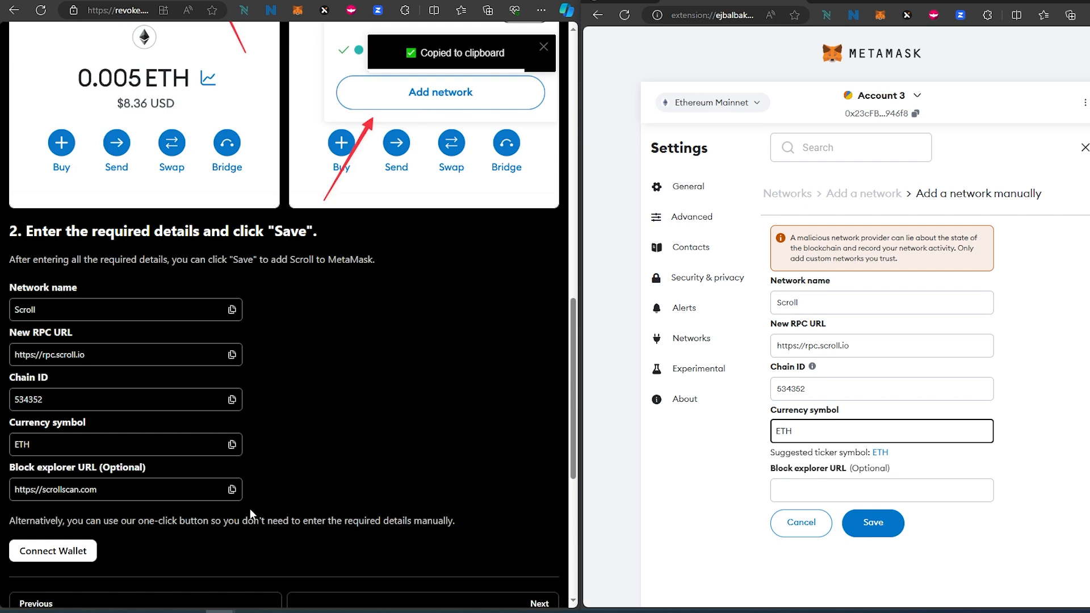
{"action": "type", "text": "https://scrollscan.com"}
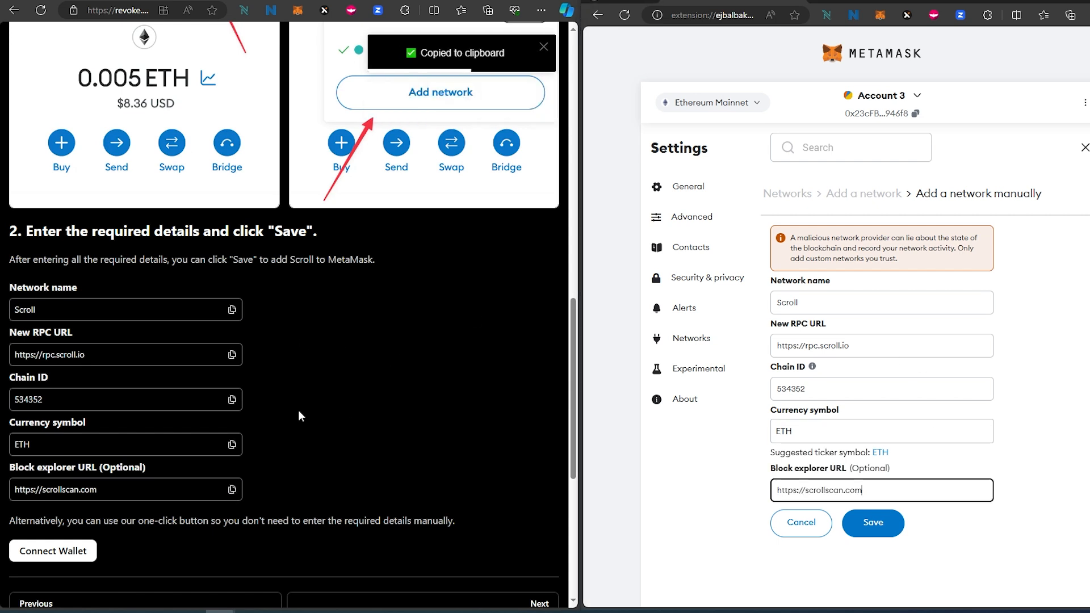
{"action": "left_click", "coordinate": [872, 523]}
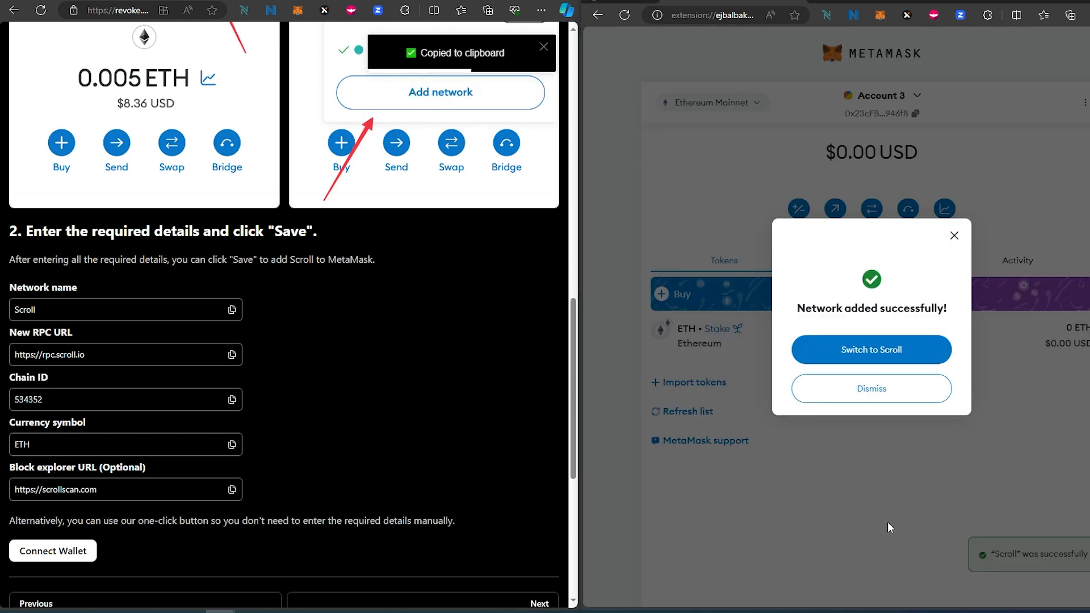
- Switch the wallet to the newly added Scroll network
{"action": "left_click", "coordinate": [871, 388]}
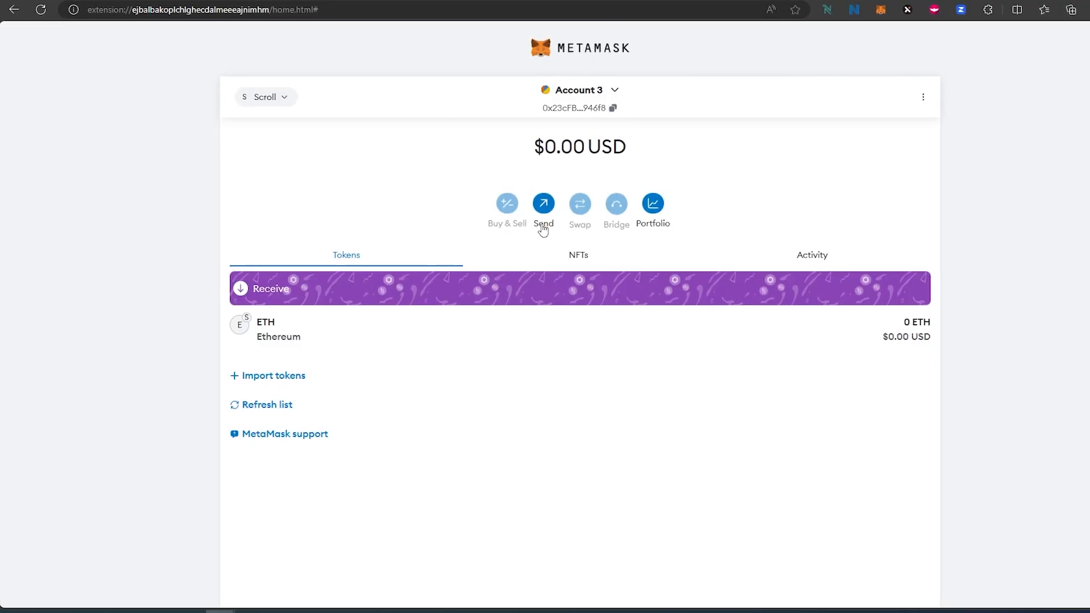
{"action": "mouse_move", "coordinate": [255, 108]}
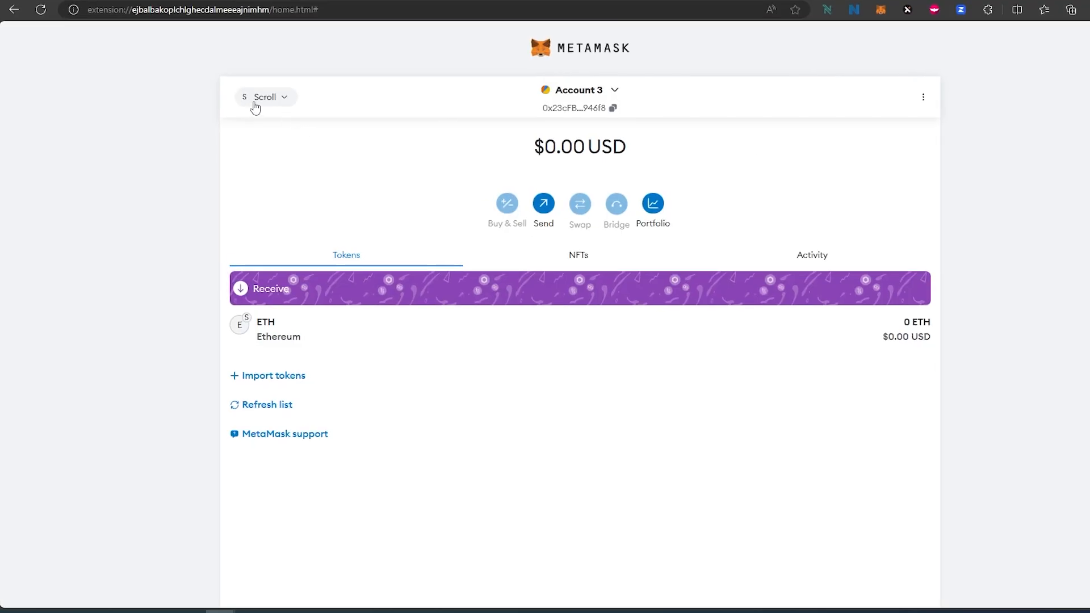
{"action": "mouse_move", "coordinate": [347, 274]}
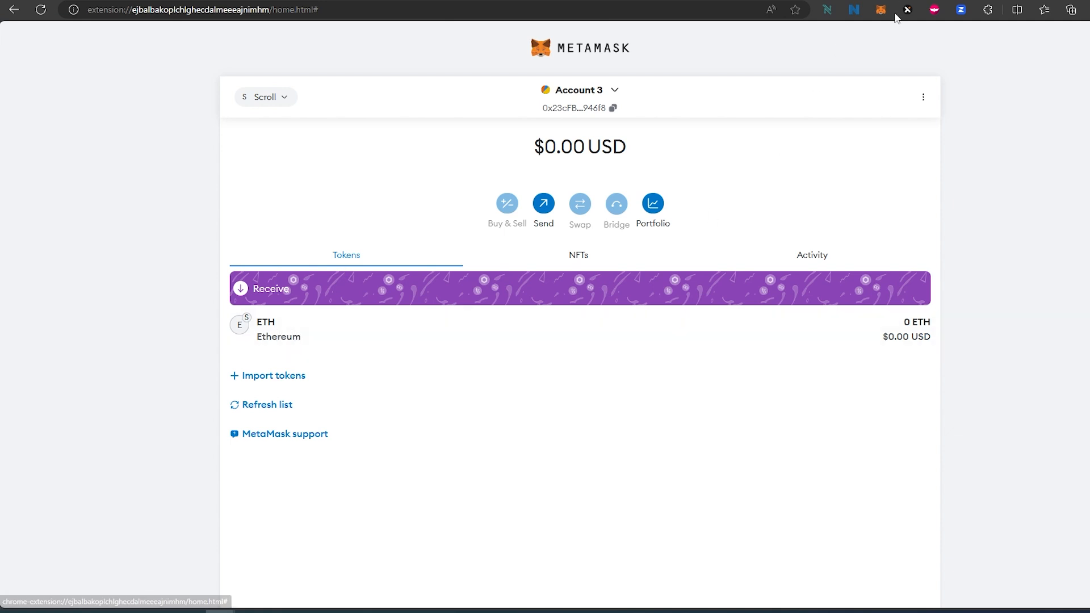
- Confirm Scroll appears in the wallet's network list as the current network
{"action": "left_click", "coordinate": [881, 10]}
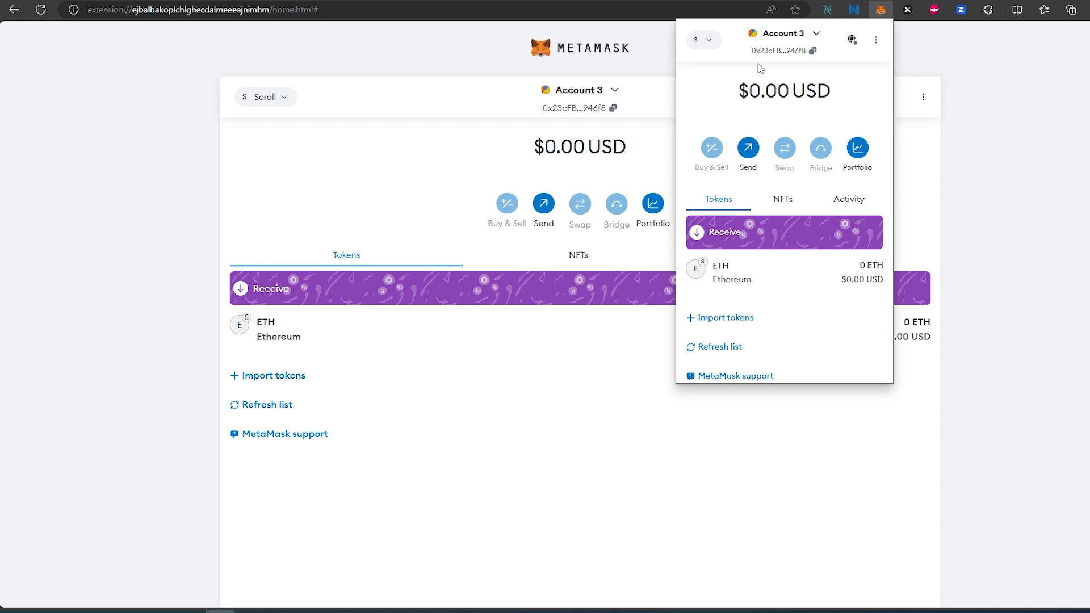
{"action": "left_click", "coordinate": [702, 39]}
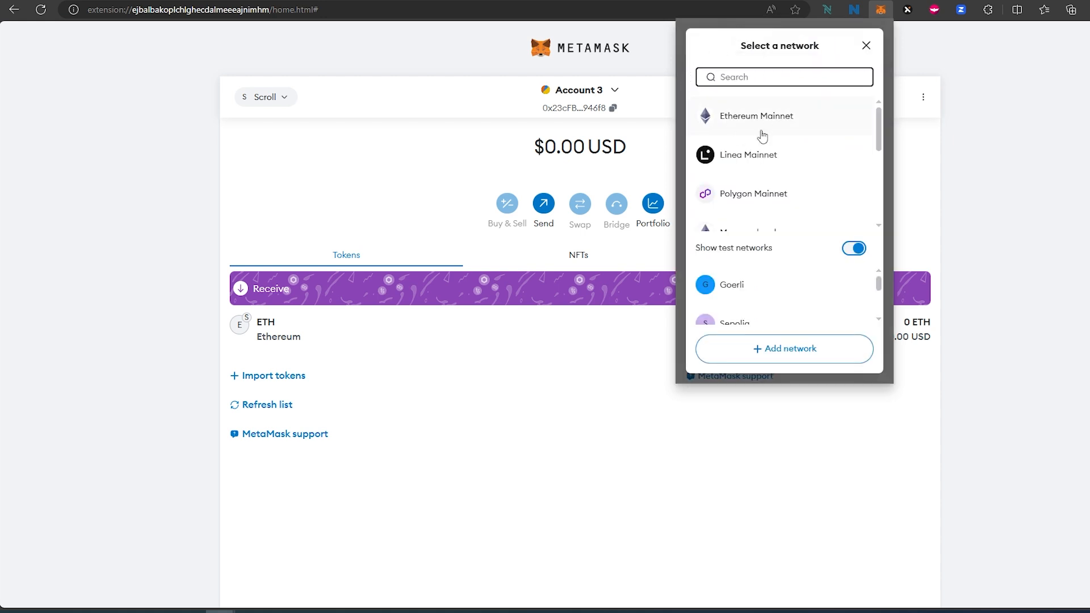
{"action": "scroll", "scroll_direction": "down", "scroll_amount": 3}
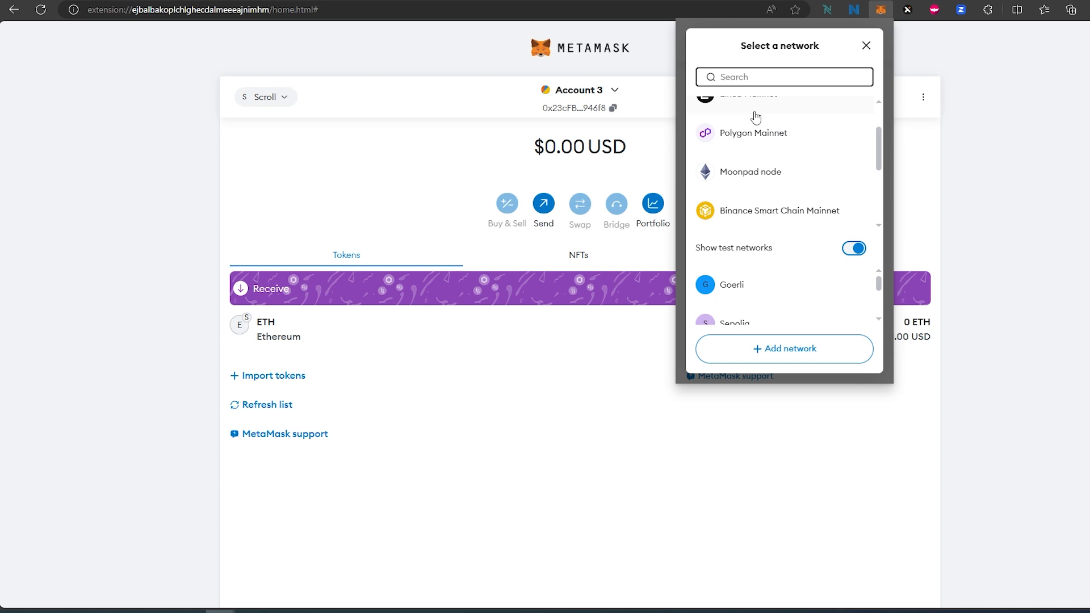
{"action": "scroll", "scroll_direction": "down", "scroll_amount": 3}
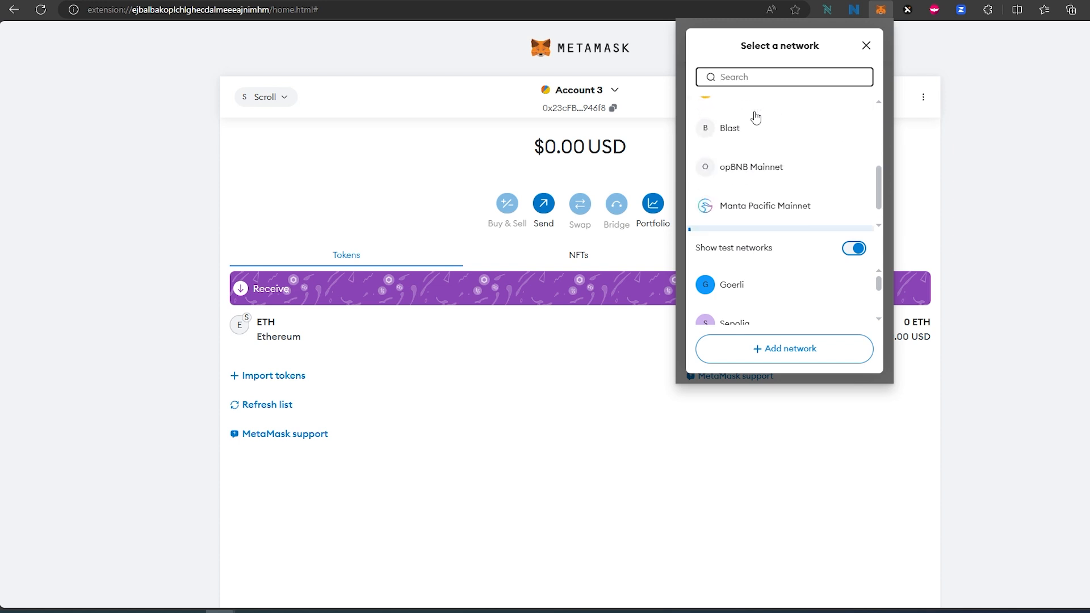
{"action": "scroll", "scroll_direction": "down", "scroll_amount": 3}
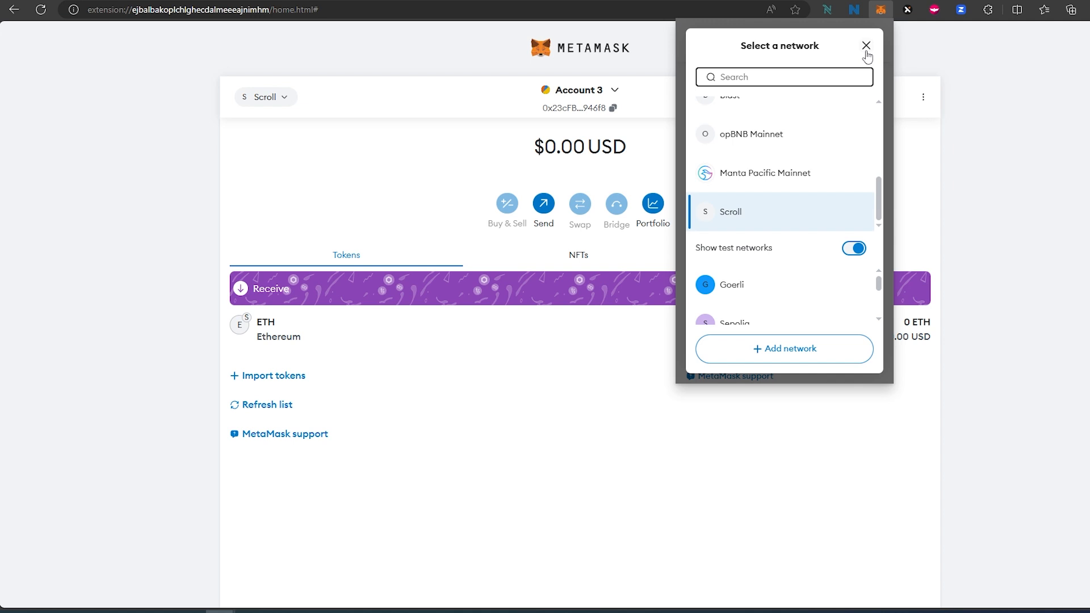
{"action": "left_click", "coordinate": [866, 46]}
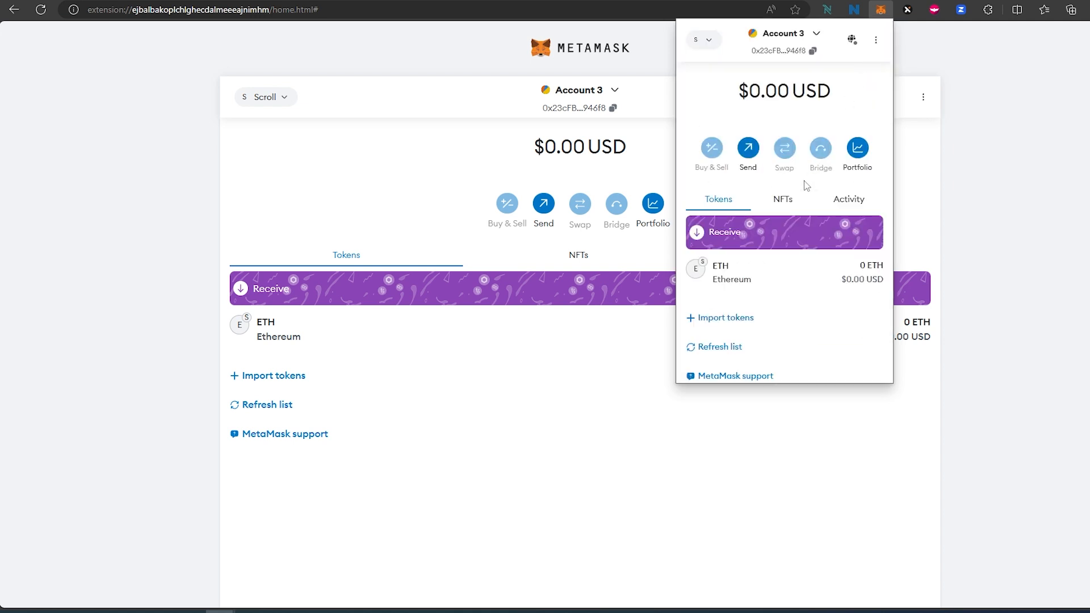